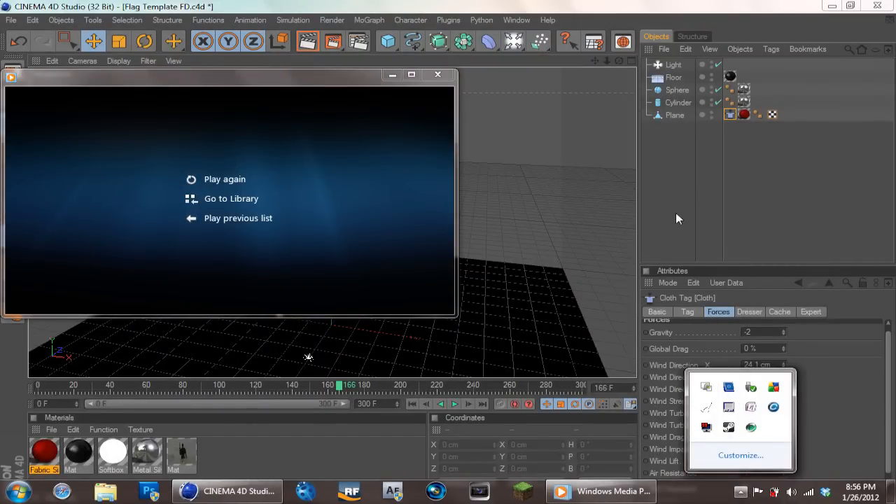
mouse_move(385, 107)
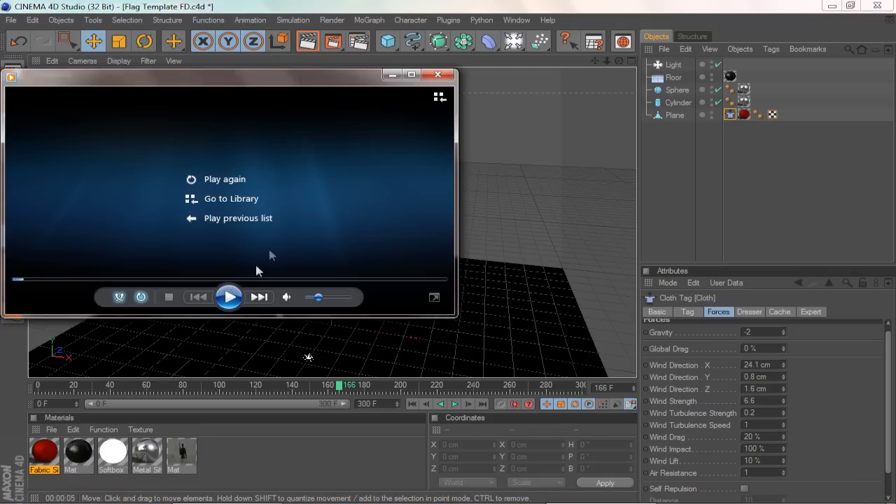
Start the Cinematic Flags preview clip playing in Windows Media Player.
click(229, 297)
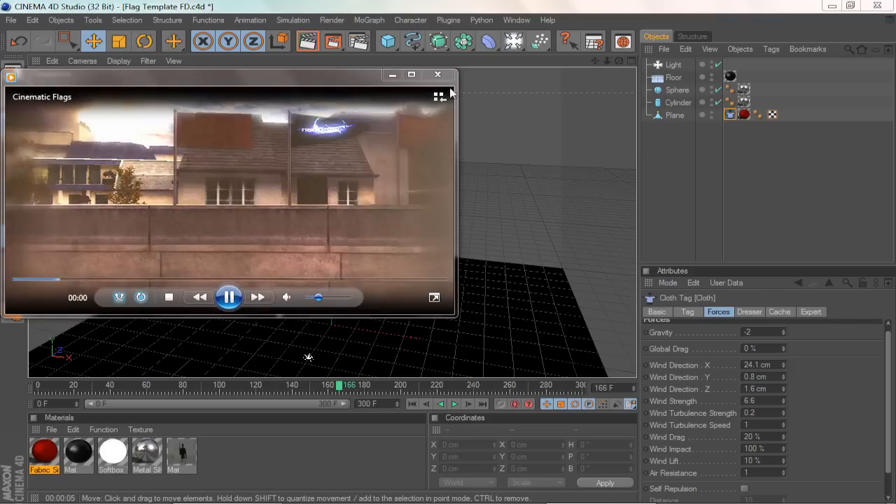
mouse_move(437, 74)
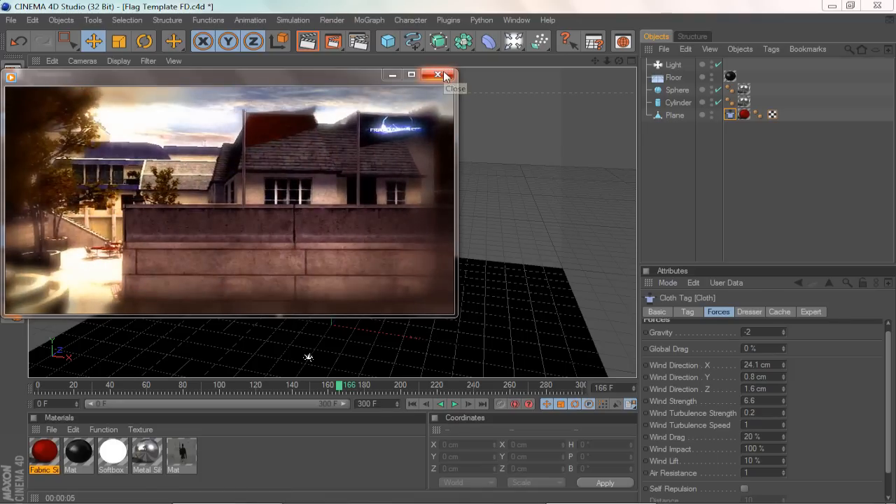
Close the video and scrub the timeline to watch the red cloth flag wave.
click(437, 75)
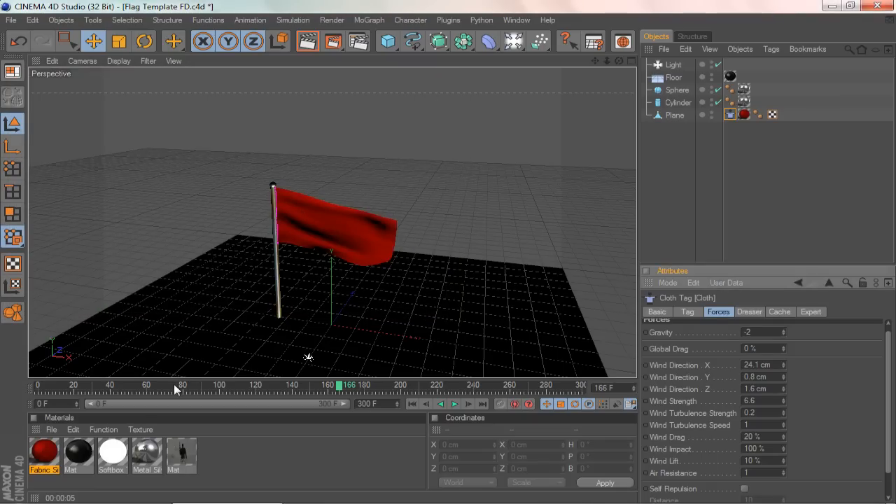
drag(338, 385, 193, 385)
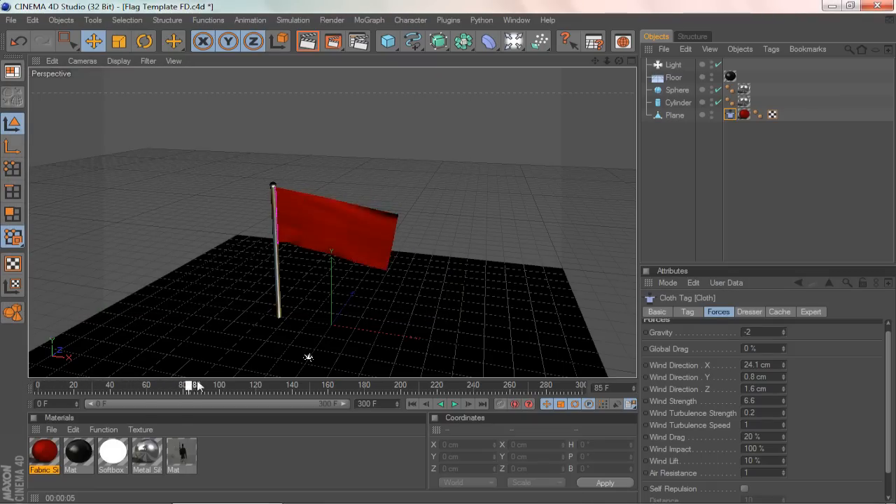
drag(189, 385, 408, 385)
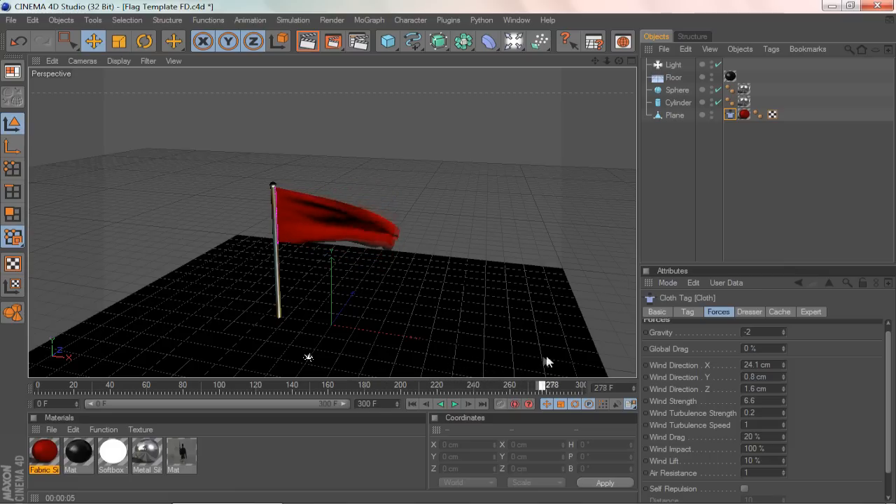
drag(540, 385, 423, 385)
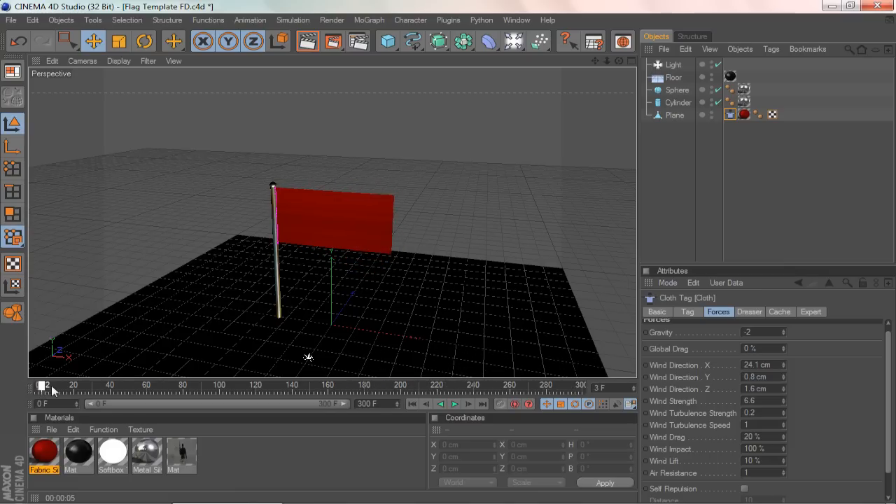
drag(43, 385, 168, 385)
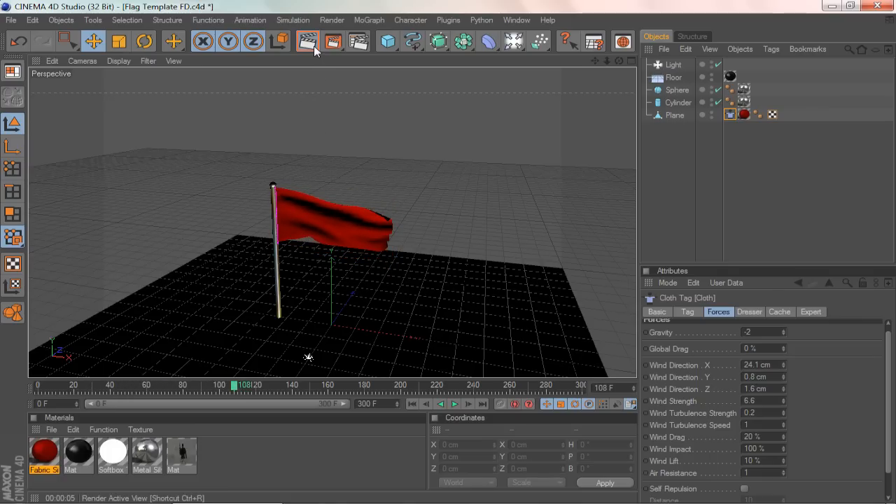
click(301, 41)
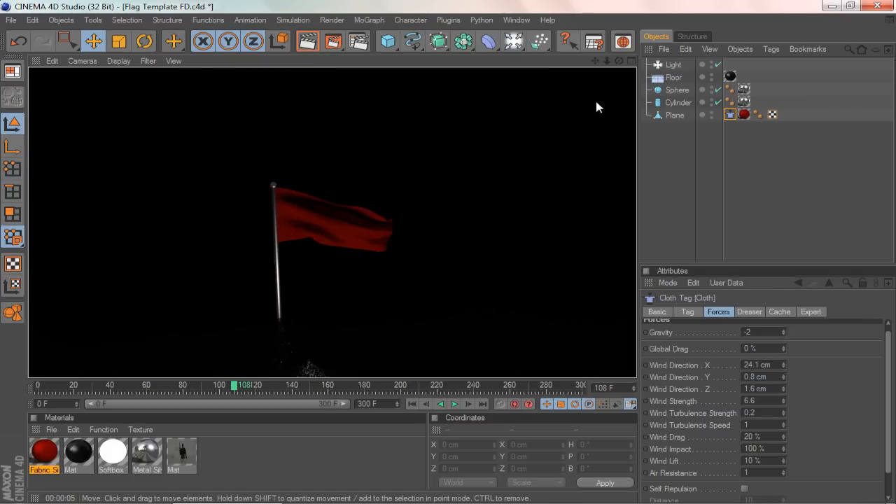
click(674, 115)
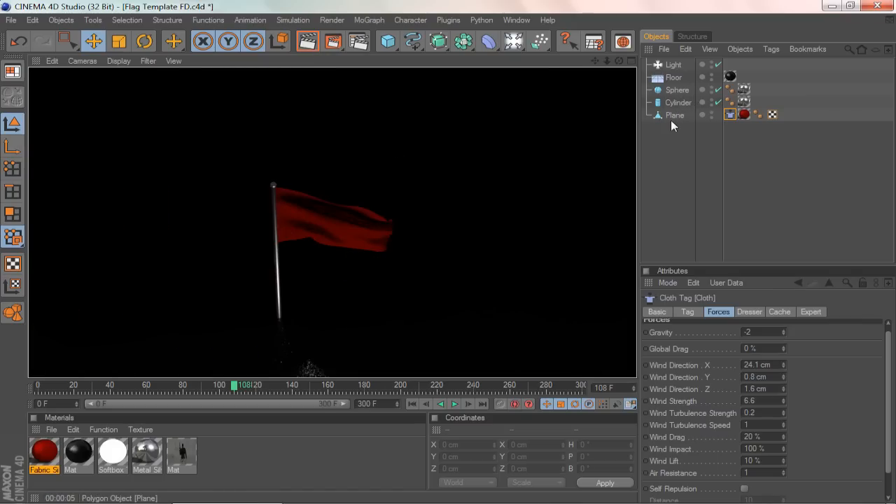
click(674, 114)
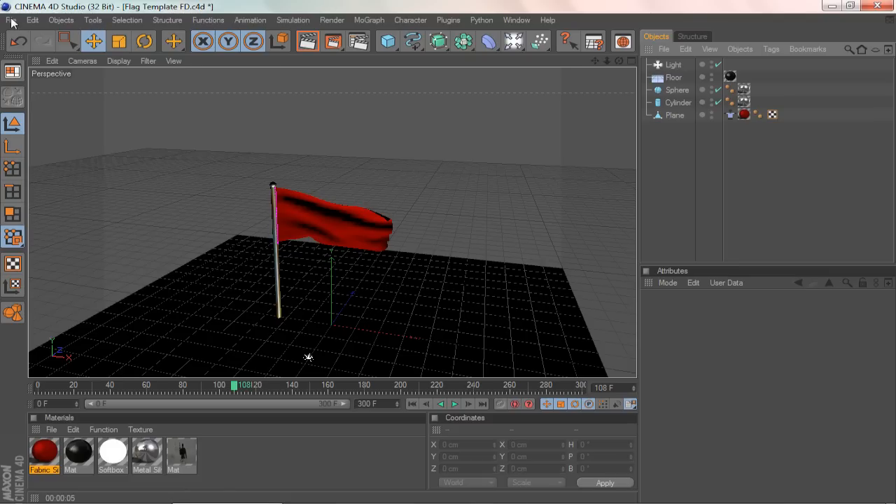
Create a new scene and add a cylinder pole, radius 7.93 cm, height 521 cm.
click(9, 19)
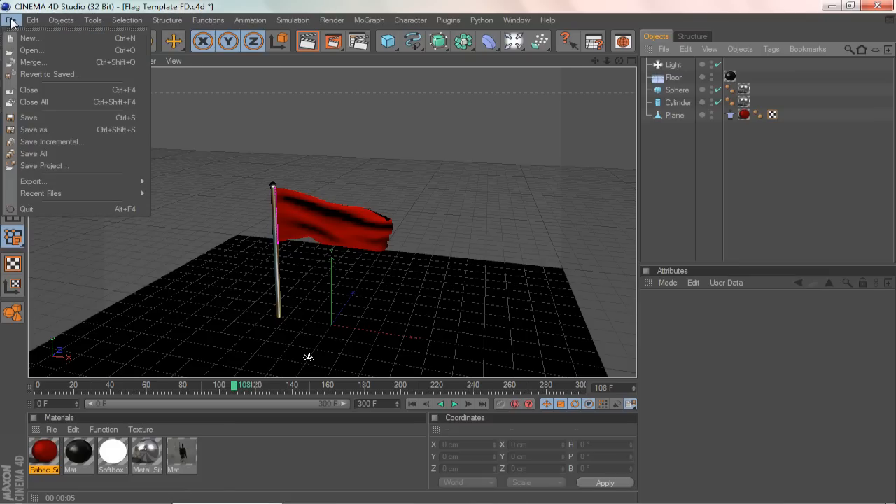
click(27, 38)
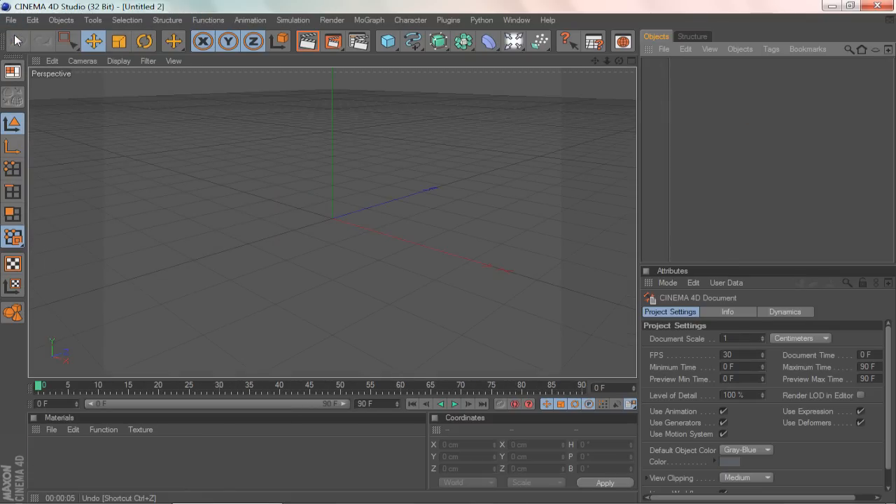
click(387, 40)
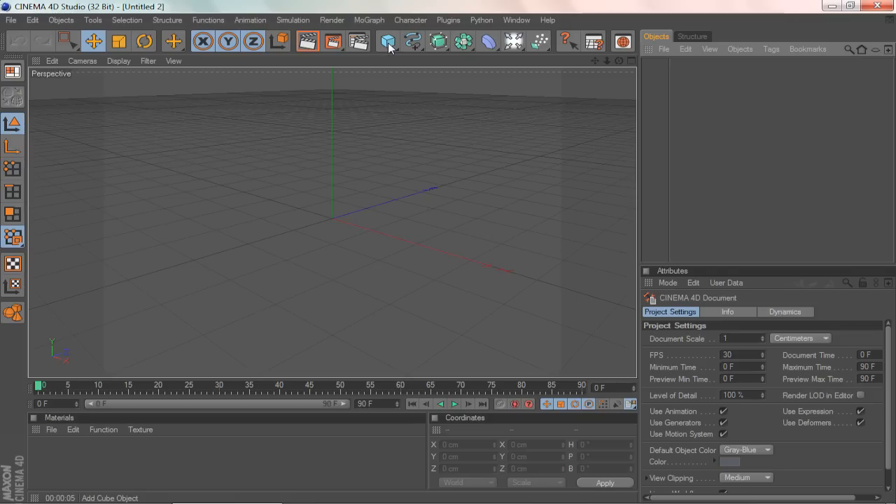
click(388, 41)
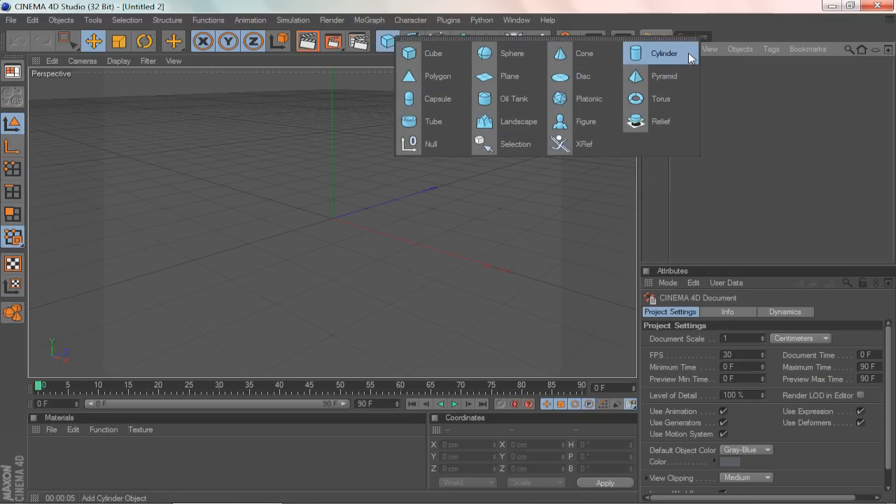
click(663, 53)
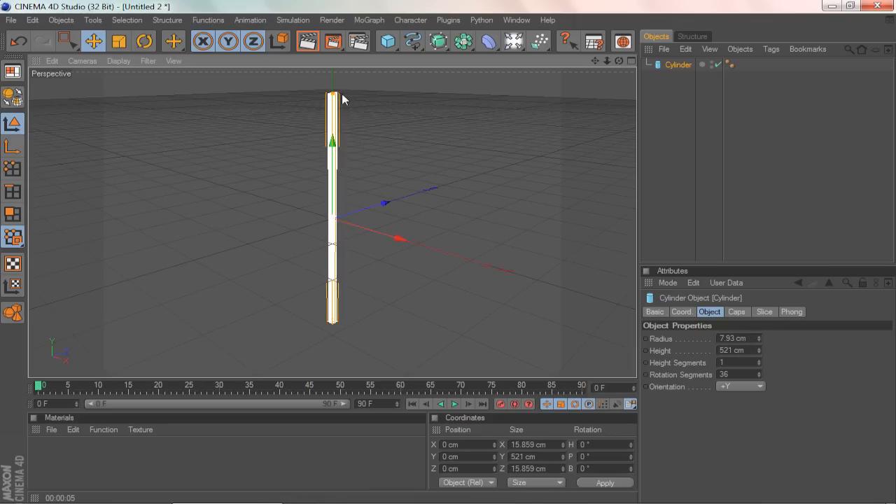
mouse_move(357, 140)
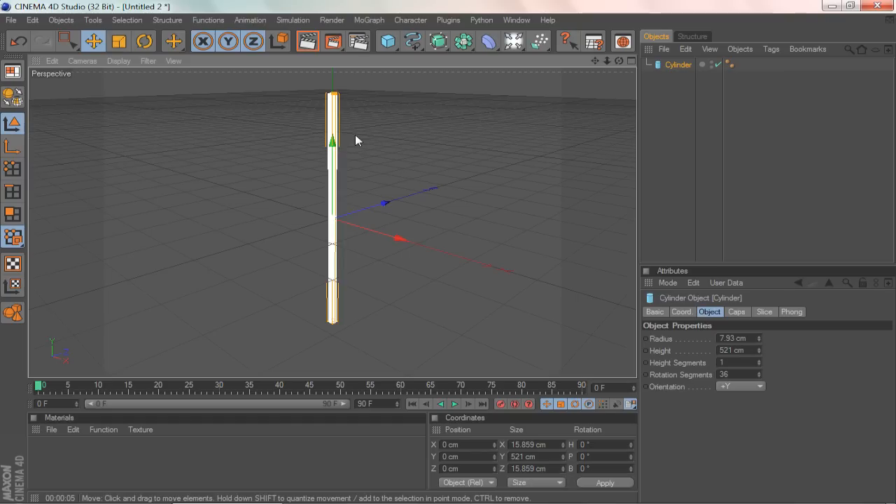
mouse_move(475, 92)
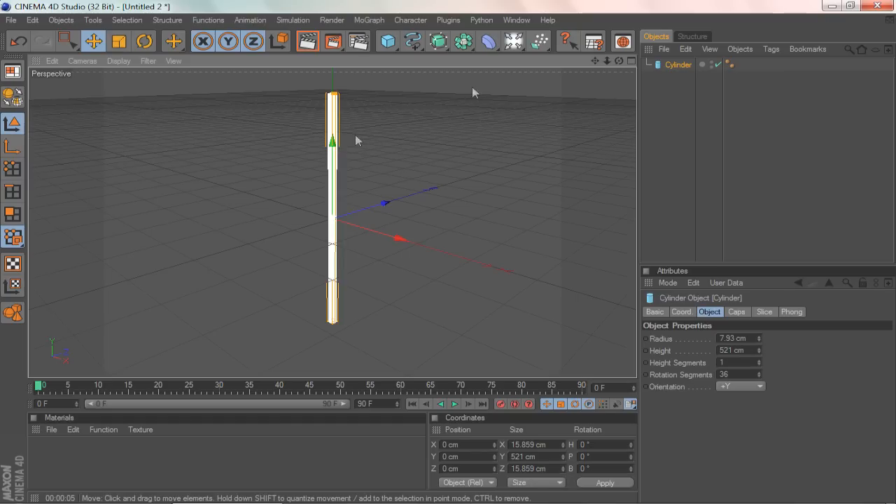
mouse_move(618, 41)
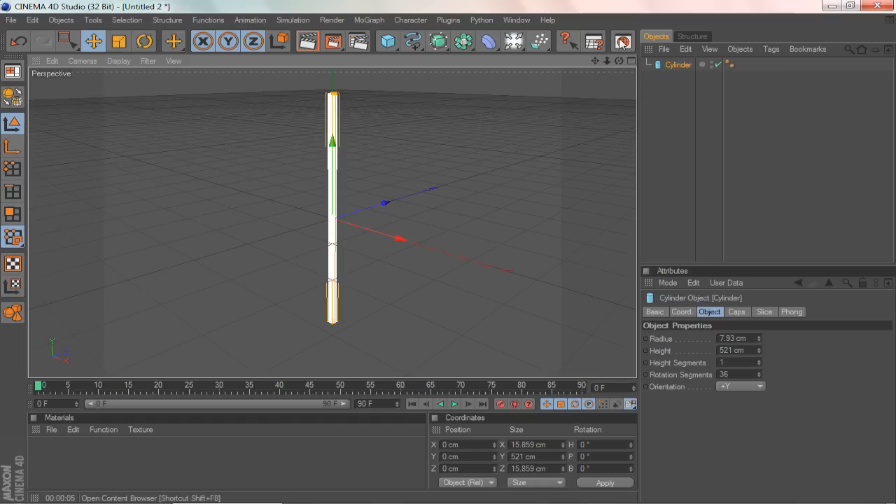
mouse_move(372, 68)
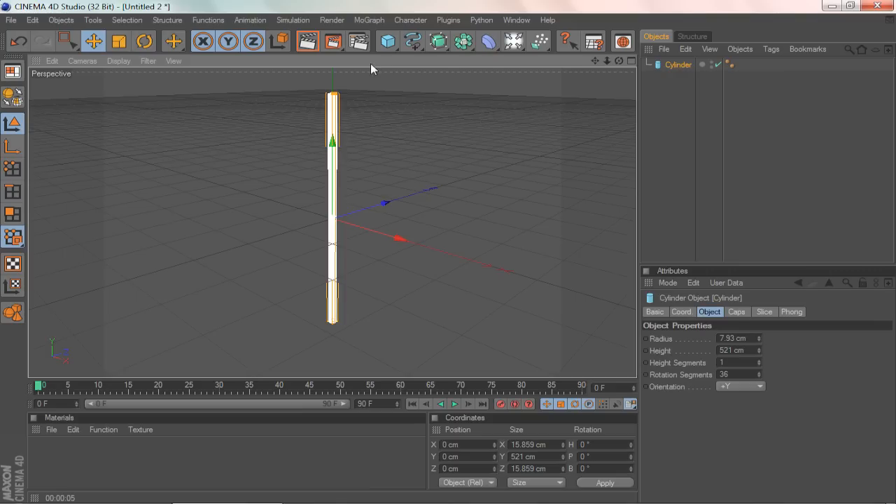
mouse_move(385, 24)
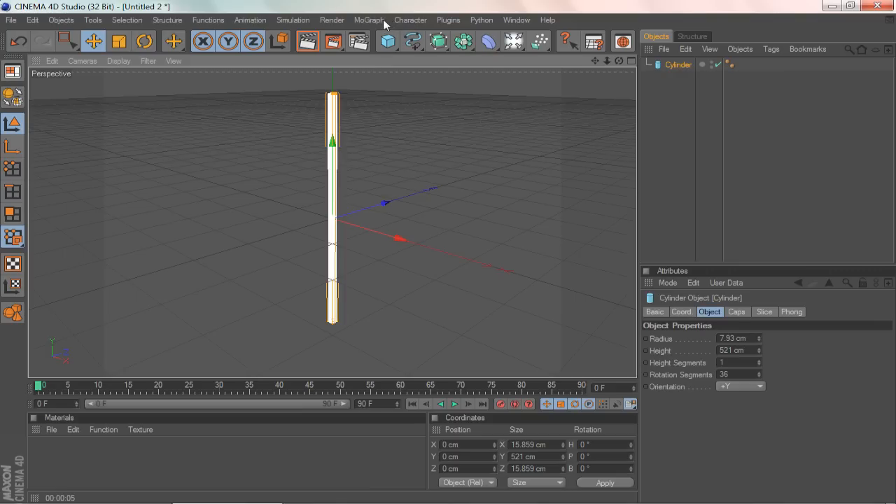
Add a plane and rotate it 90° upright as a flag beside the pole top.
click(385, 40)
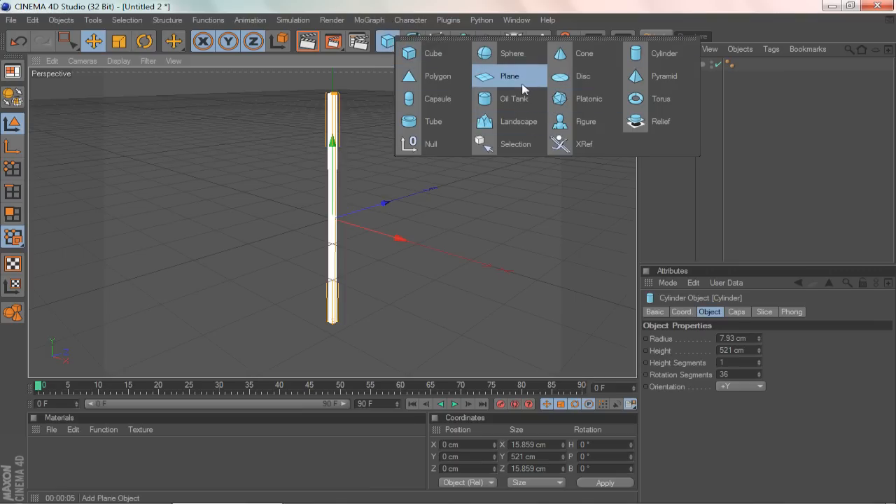
click(510, 76)
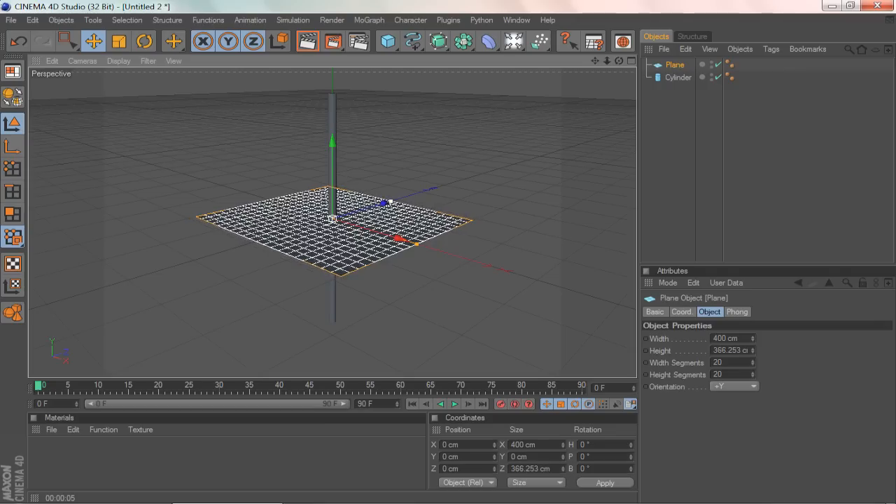
drag(392, 238, 416, 244)
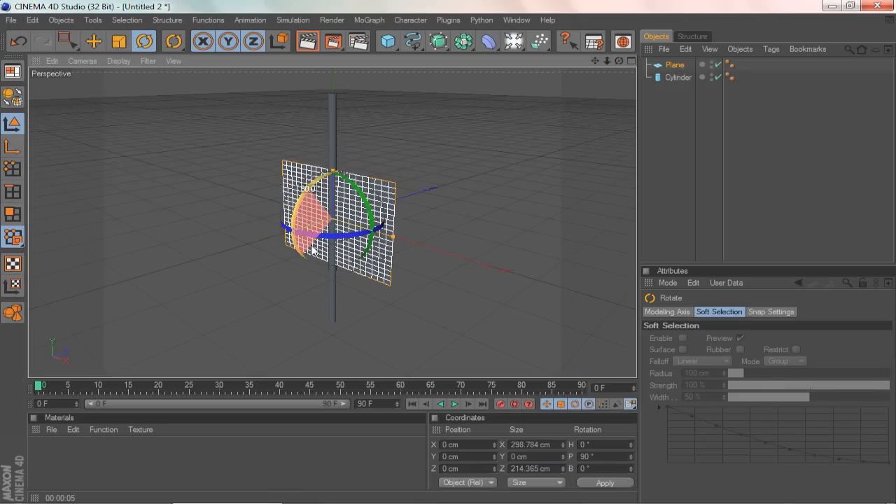
click(98, 40)
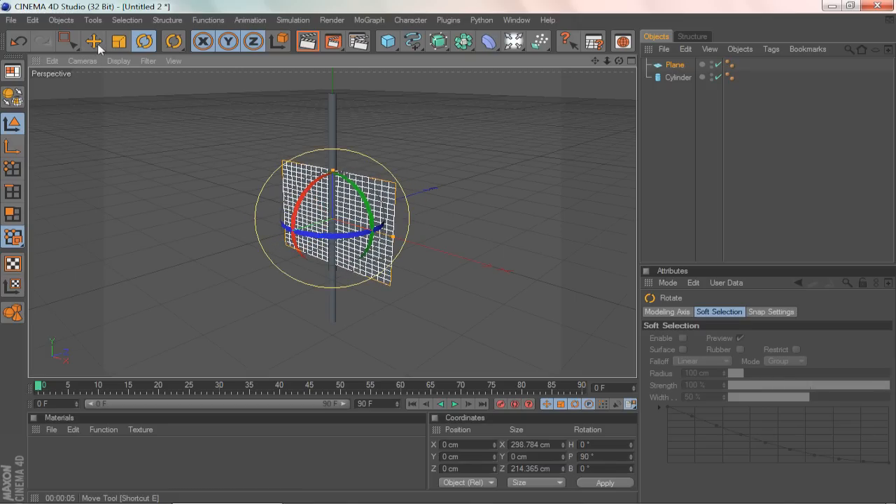
click(96, 40)
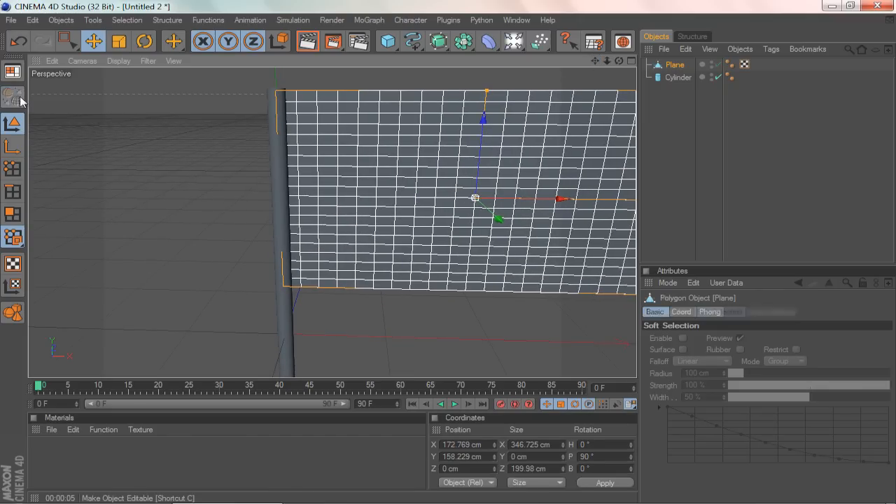
Add a Cloth tag to the Plane and show its Dresser settings.
click(671, 64)
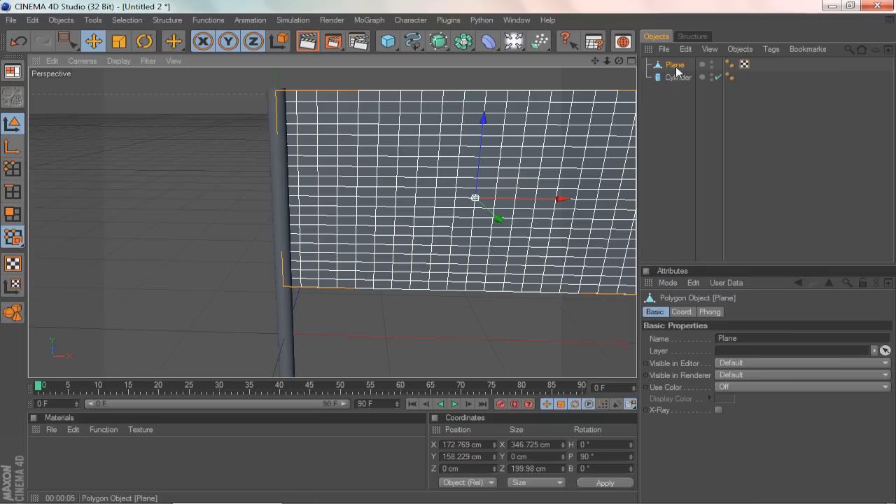
mouse_move(487, 43)
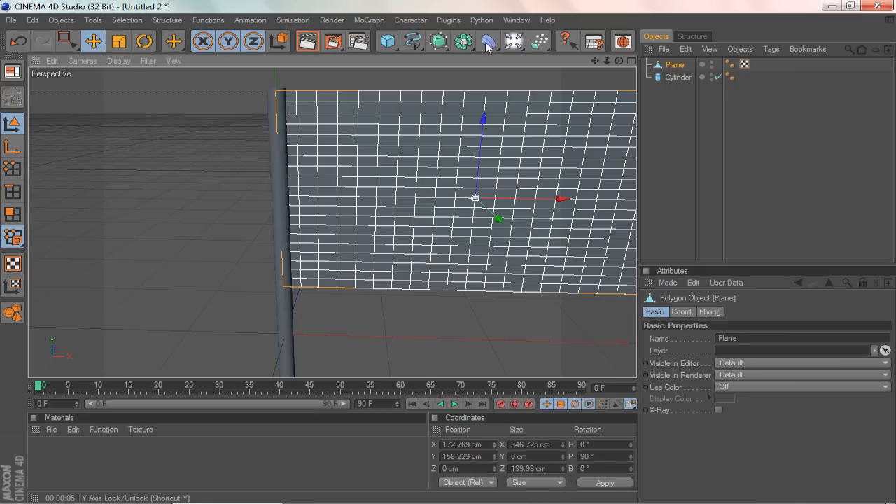
right_click(673, 64)
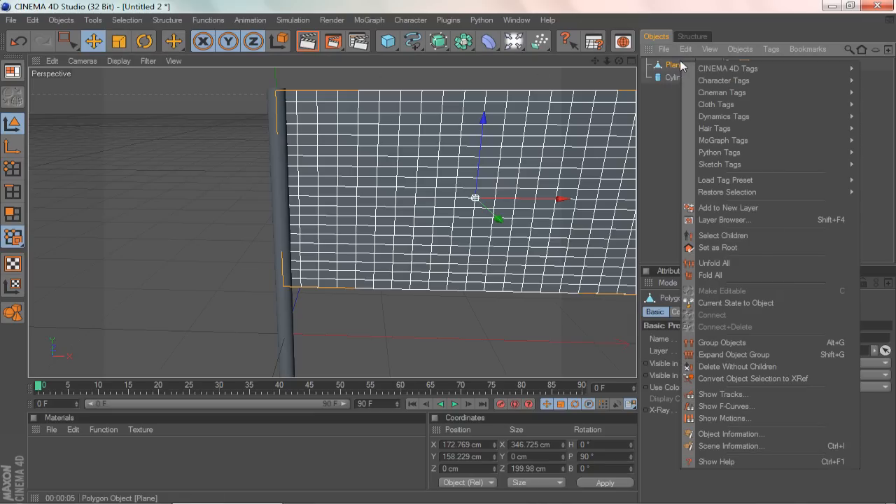
mouse_move(724, 104)
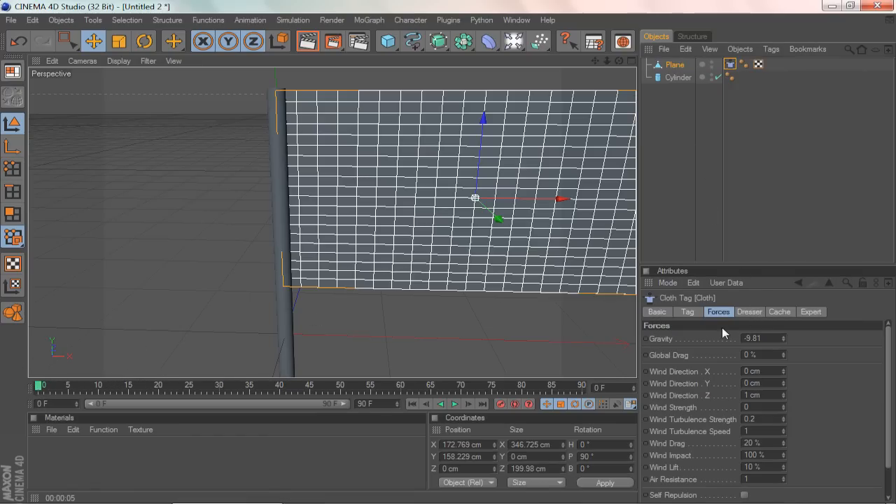
click(749, 312)
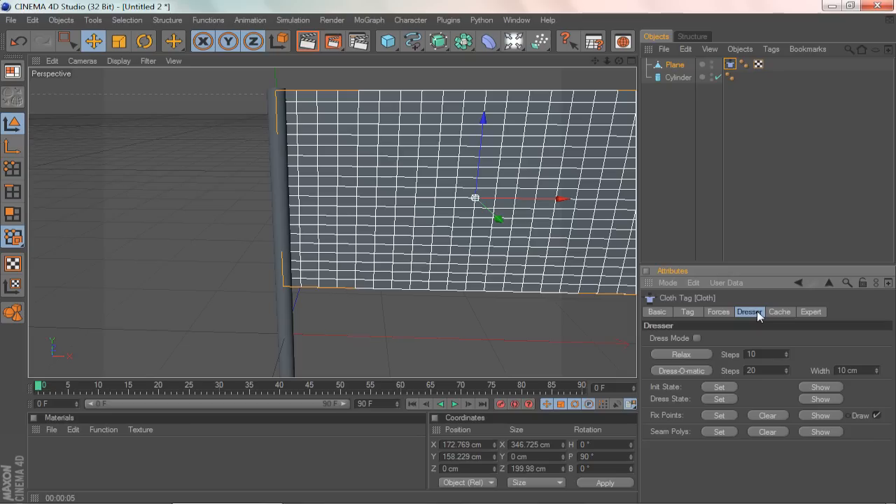
mouse_move(674, 418)
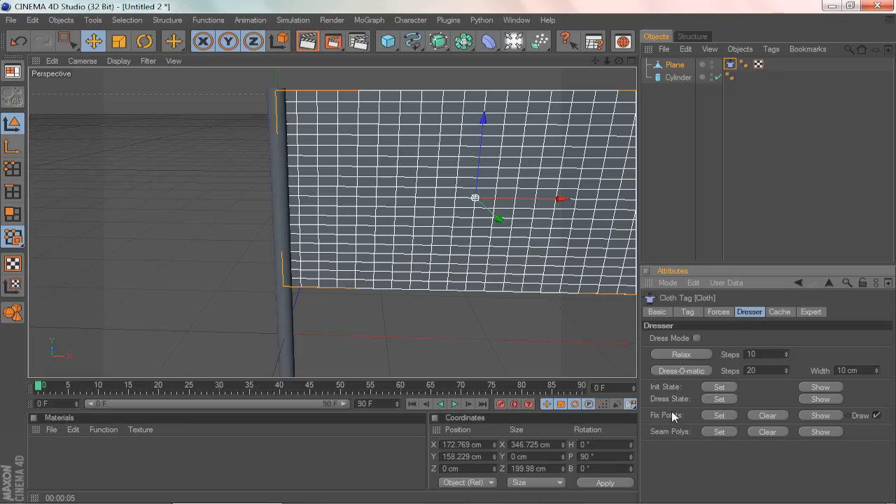
click(66, 40)
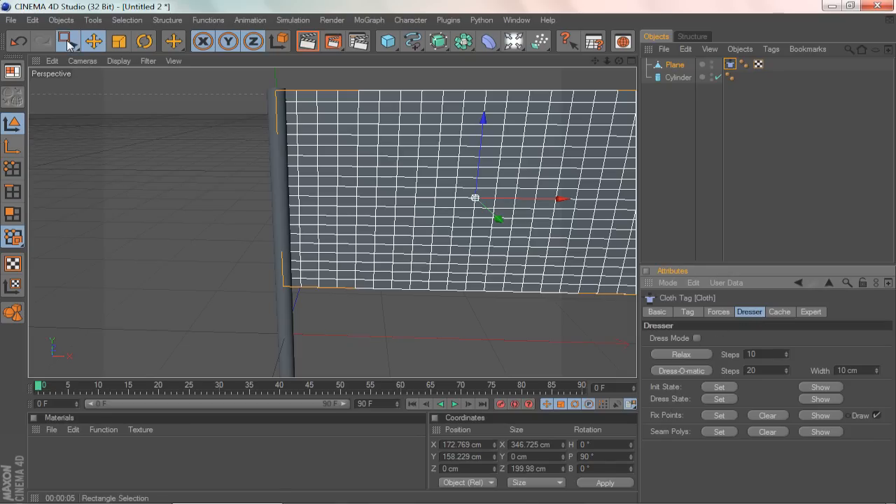
In Points mode, rectangle-select the plane's left-edge points along the pole.
click(64, 40)
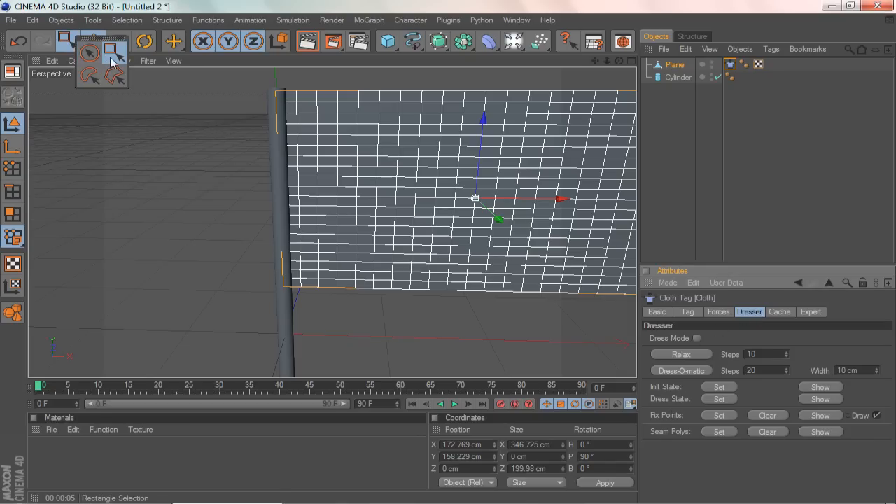
click(113, 50)
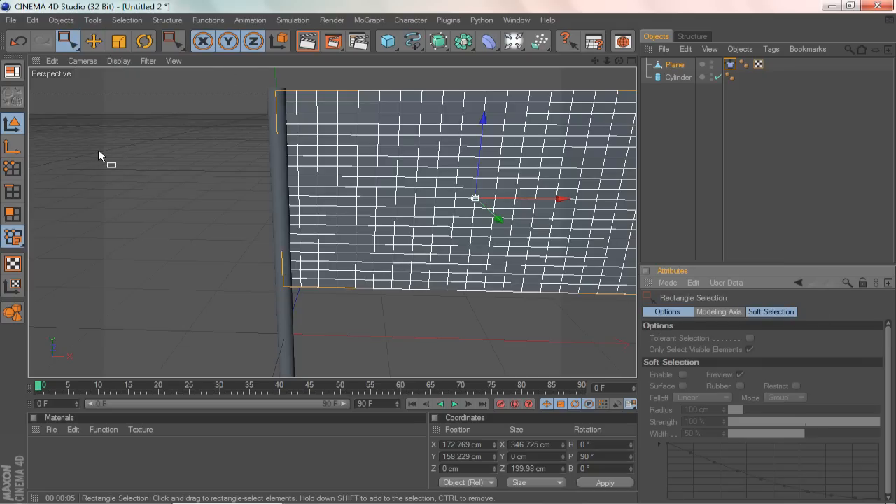
mouse_move(117, 101)
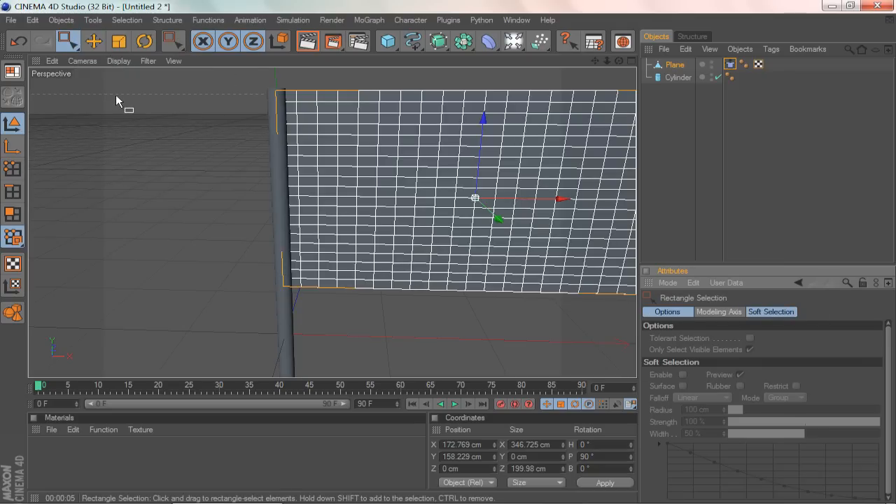
click(10, 169)
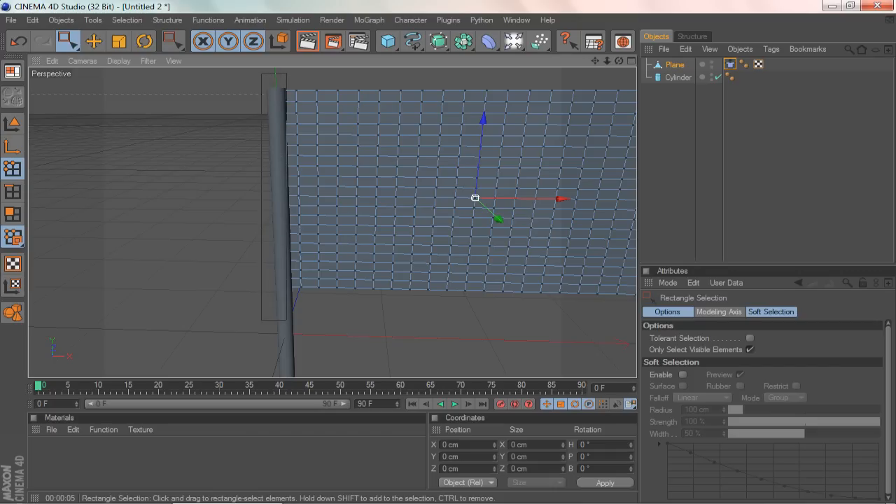
drag(475, 197, 279, 196)
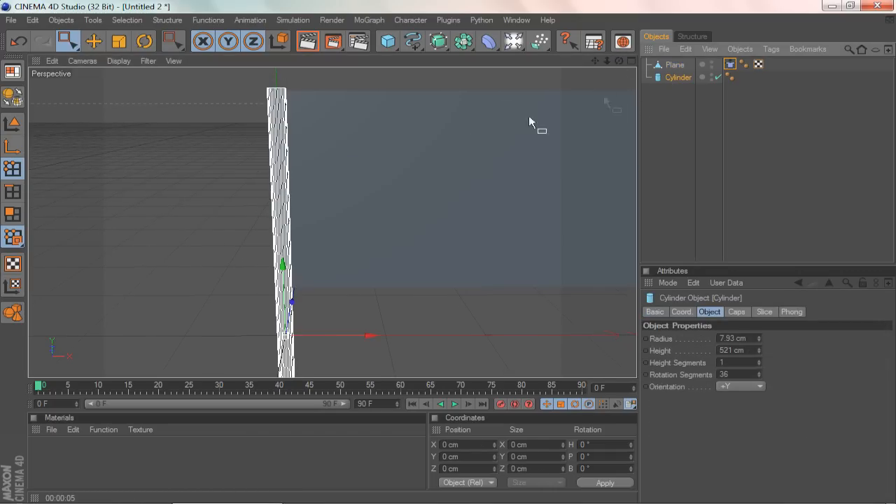
Extend the project's maximum time from 90 to 999 frames.
click(673, 66)
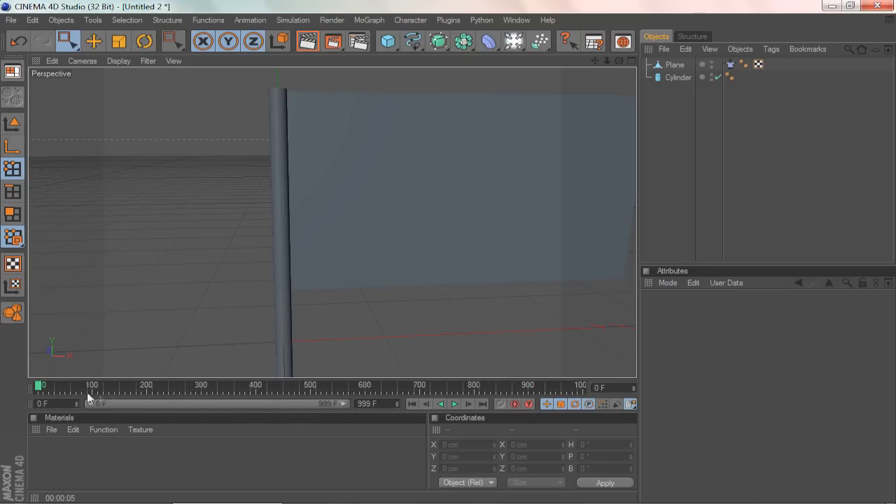
Scrub the timeline, enable the Move tool, and reselect the Plane's Cloth tag.
drag(40, 384, 306, 384)
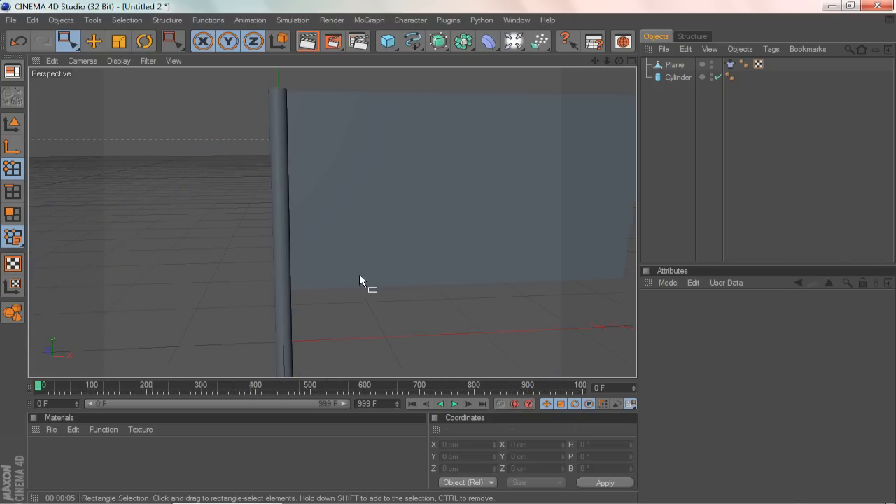
mouse_move(47, 116)
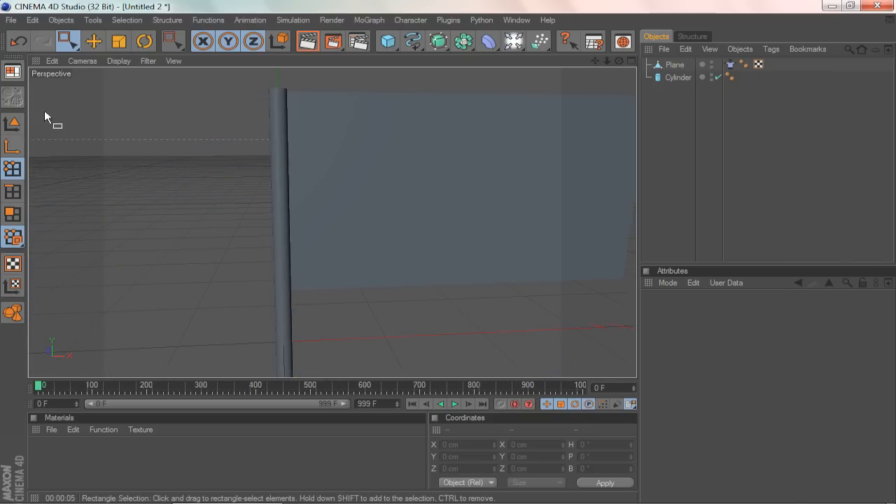
click(95, 40)
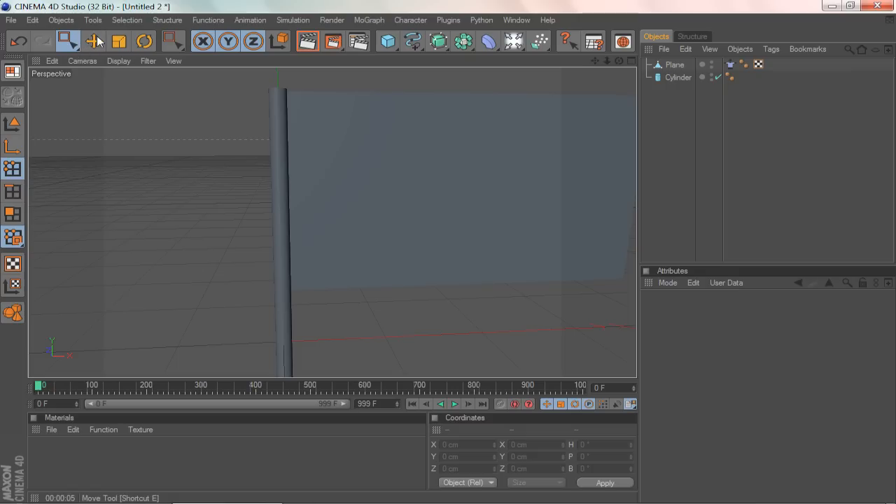
click(95, 40)
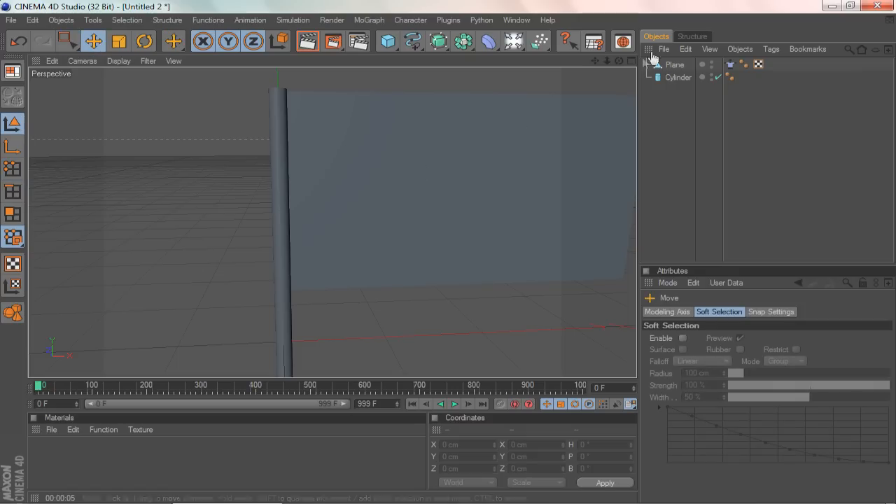
click(730, 64)
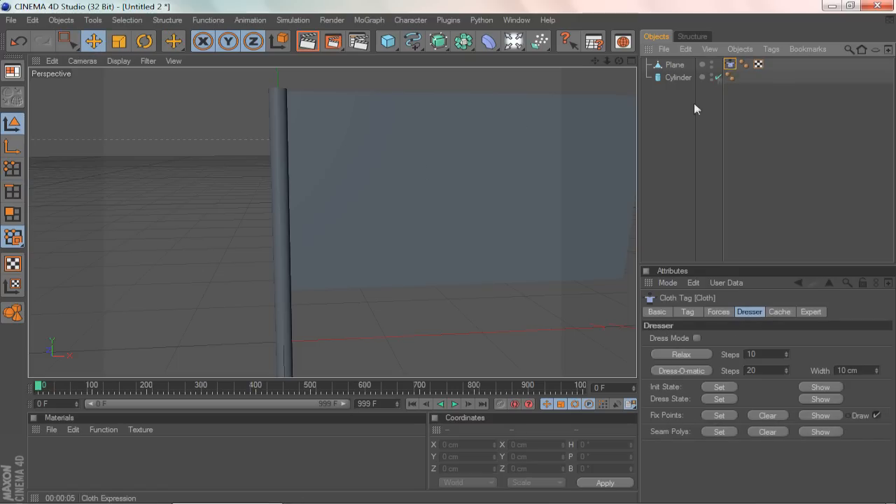
Set Cloth gravity to -2, wind direction 12.8/0.8/1.7 cm, wind strength 6.6.
click(718, 311)
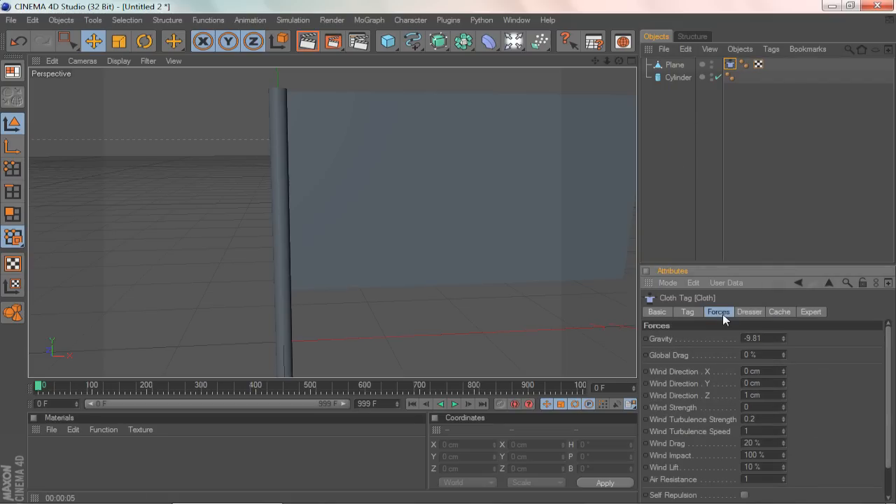
mouse_move(721, 369)
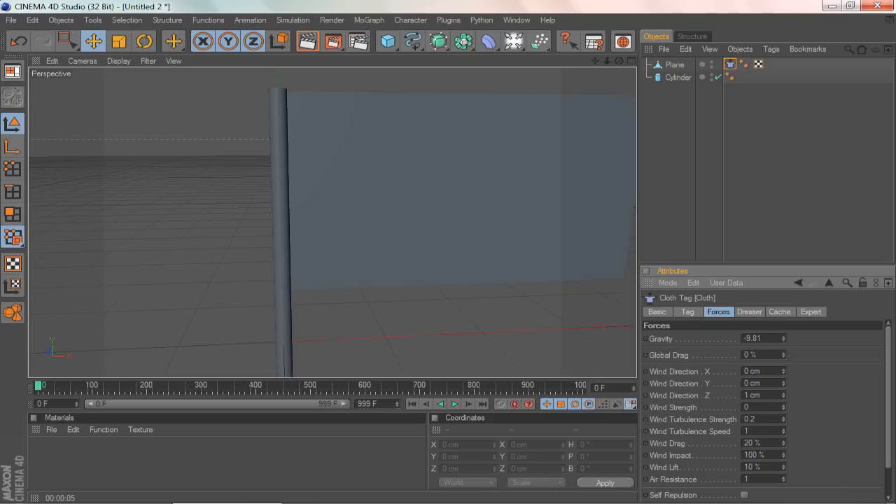
click(761, 339)
text(-2)
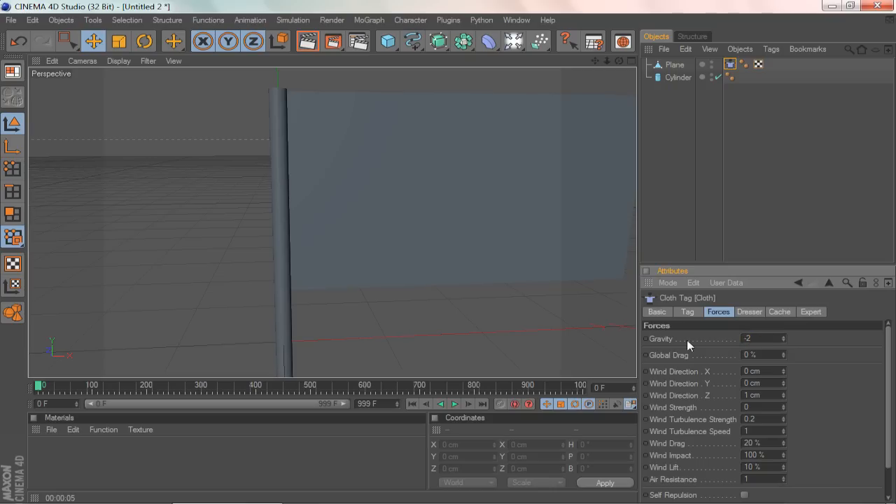
mouse_move(809, 355)
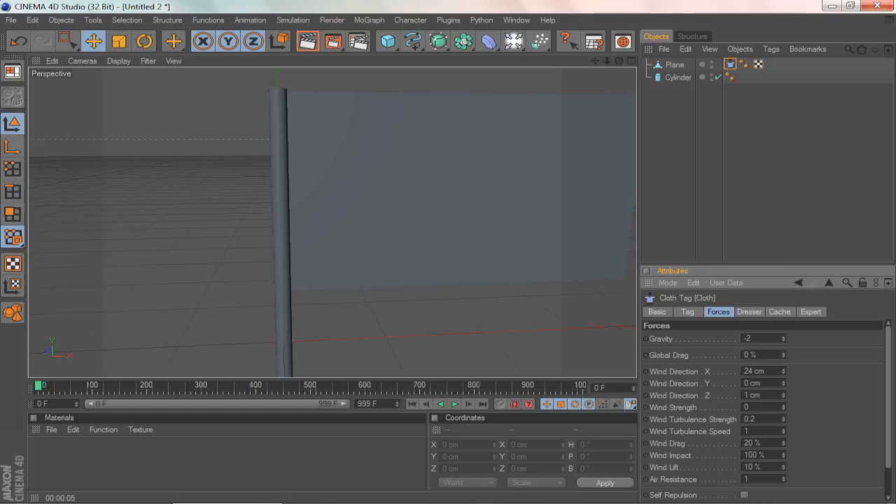
drag(784, 383, 784, 378)
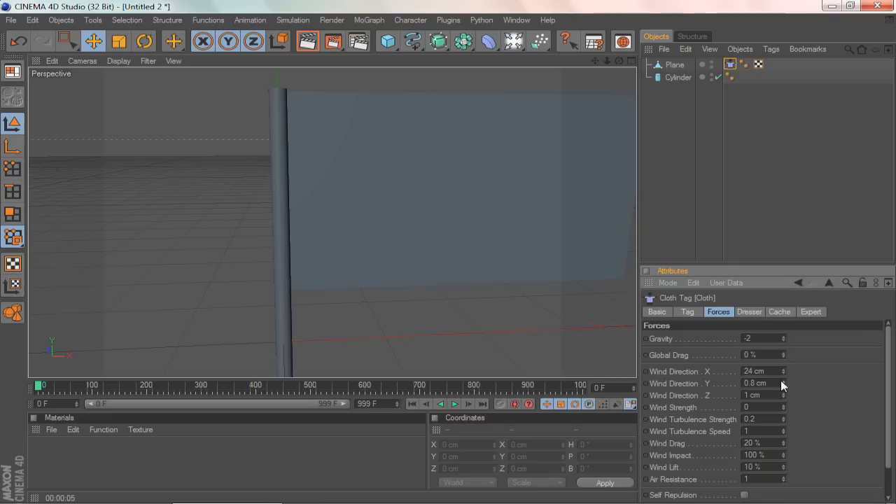
mouse_move(783, 372)
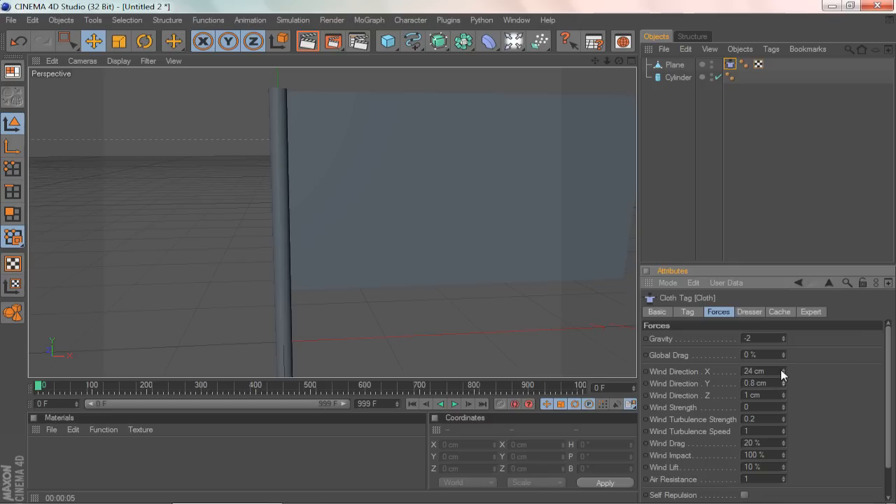
drag(759, 371, 759, 382)
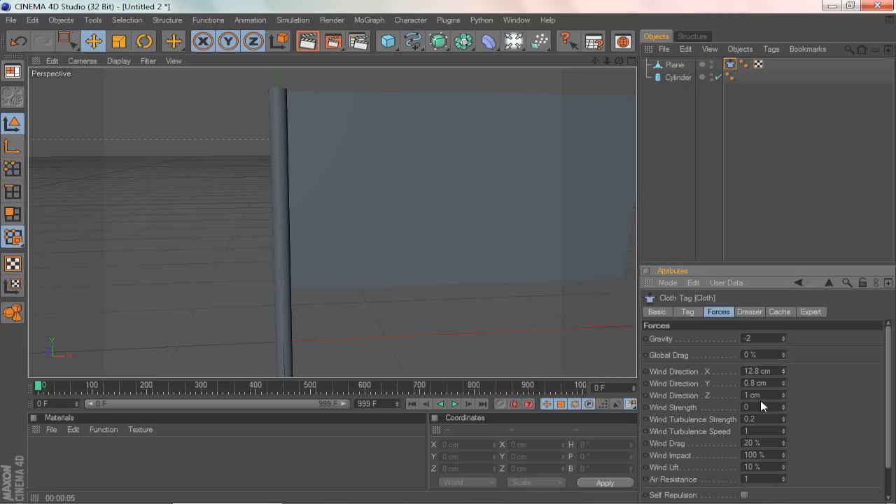
click(760, 395)
text(1.7)
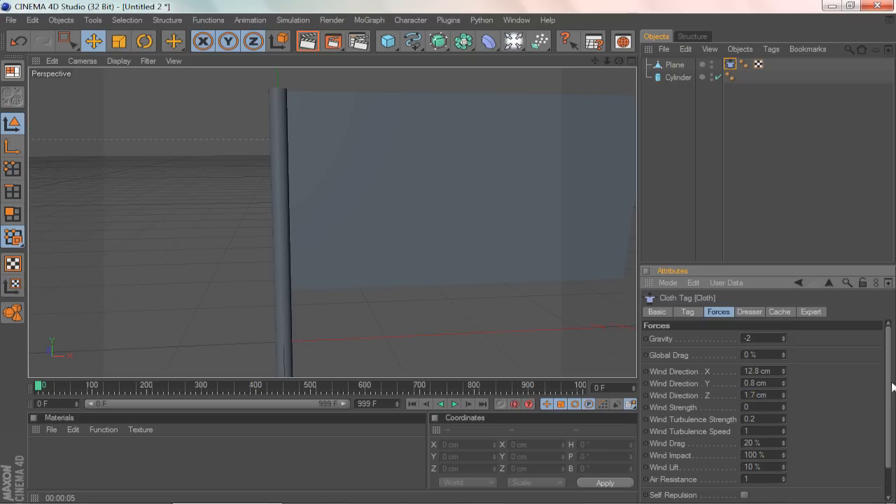
scroll(down, 3)
text(6.6)
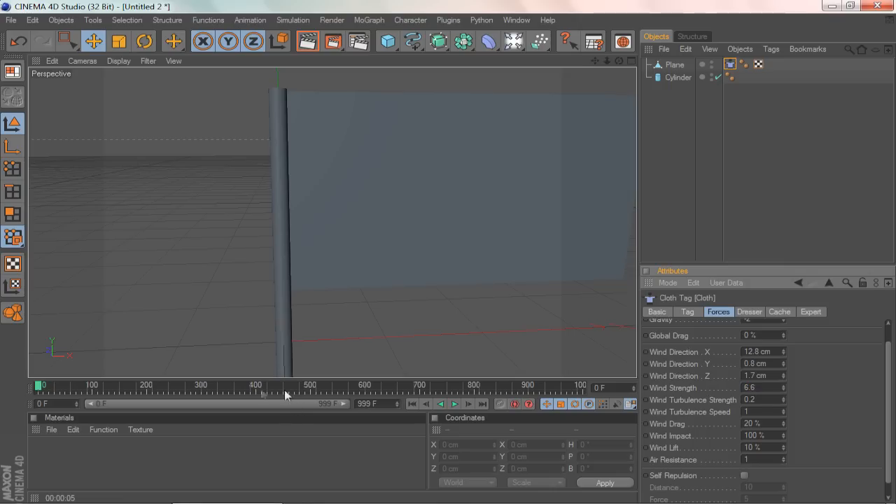
mouse_move(589, 67)
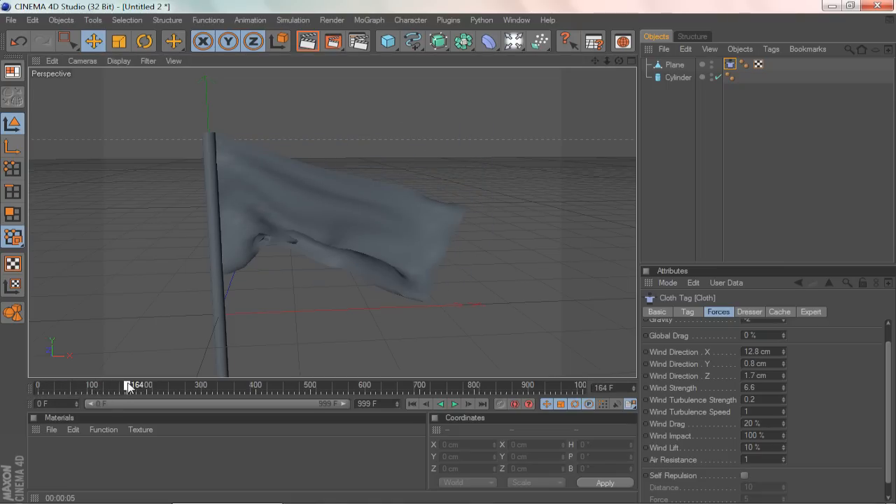
Preview the waving flag, rewind to frame 0, and lower Wind Strength to 6.
drag(128, 385, 168, 385)
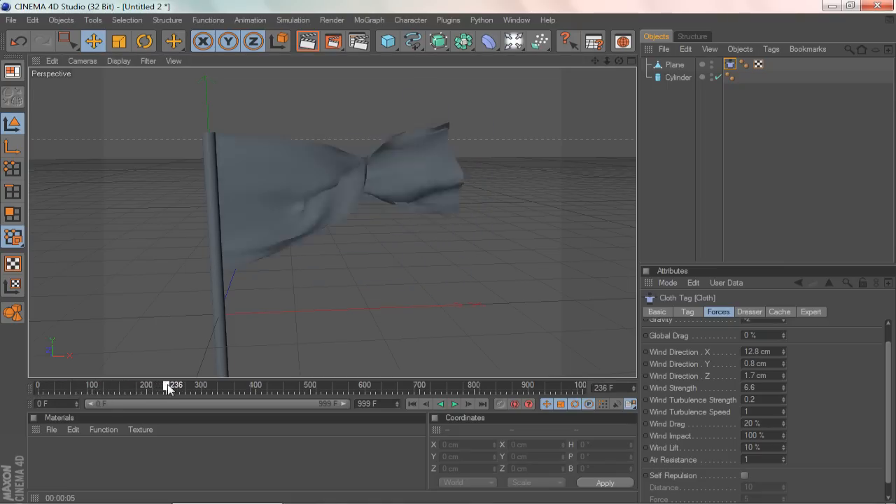
drag(168, 385, 67, 385)
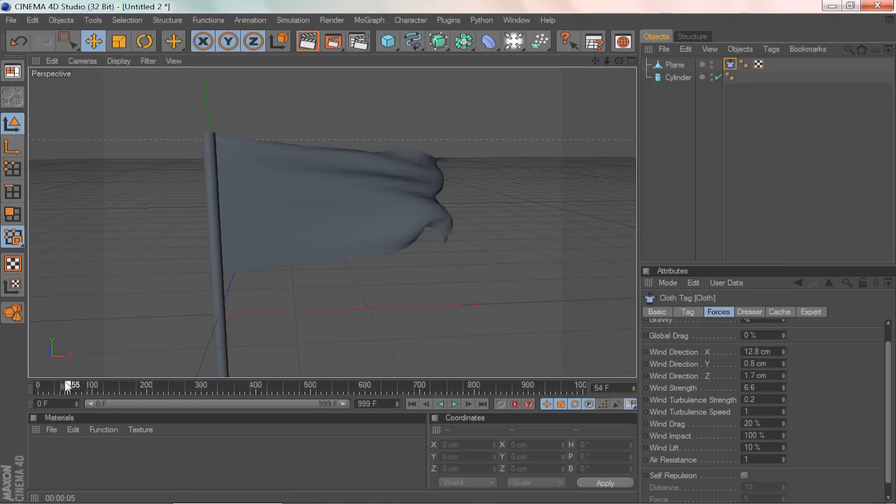
drag(66, 385, 40, 384)
text(50)
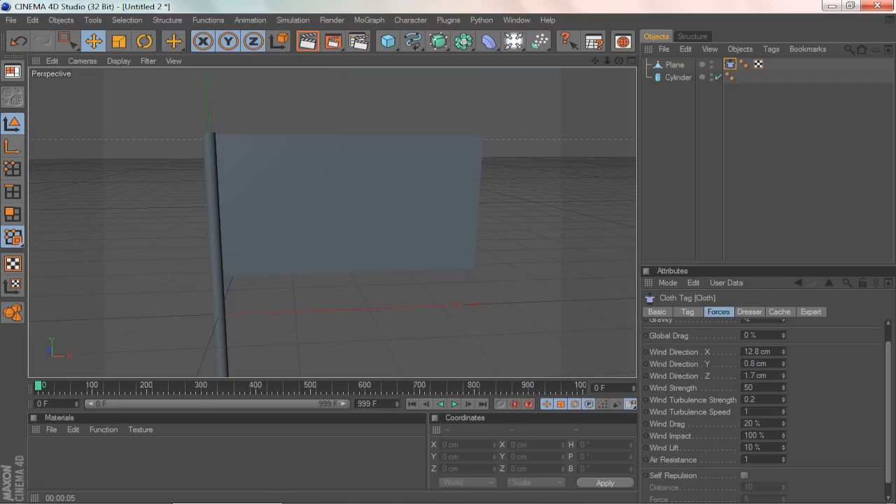
click(761, 388)
text(6)
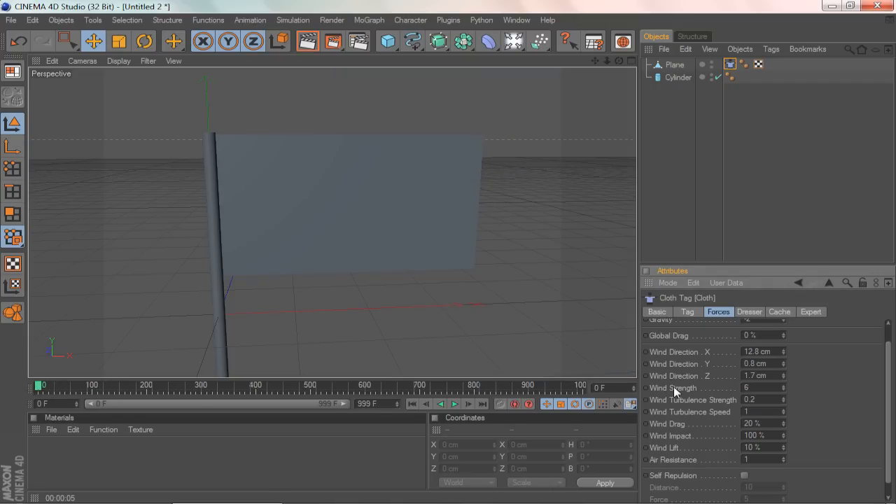
mouse_move(627, 407)
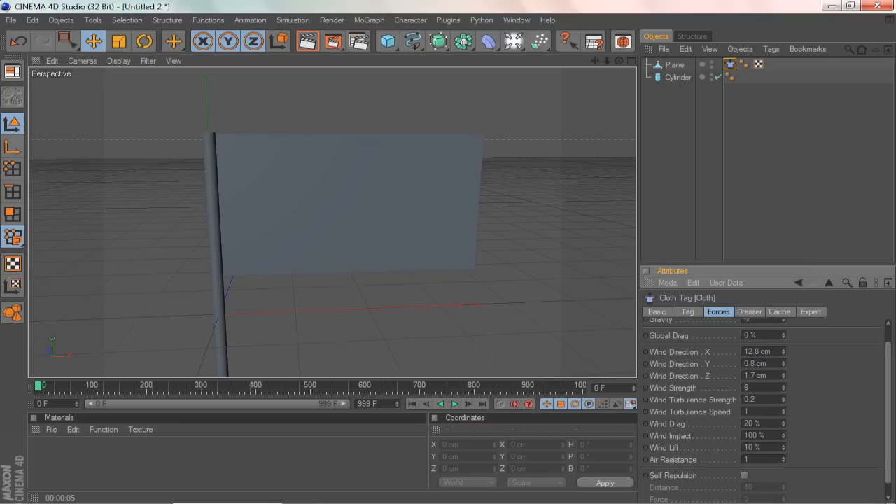
mouse_move(821, 307)
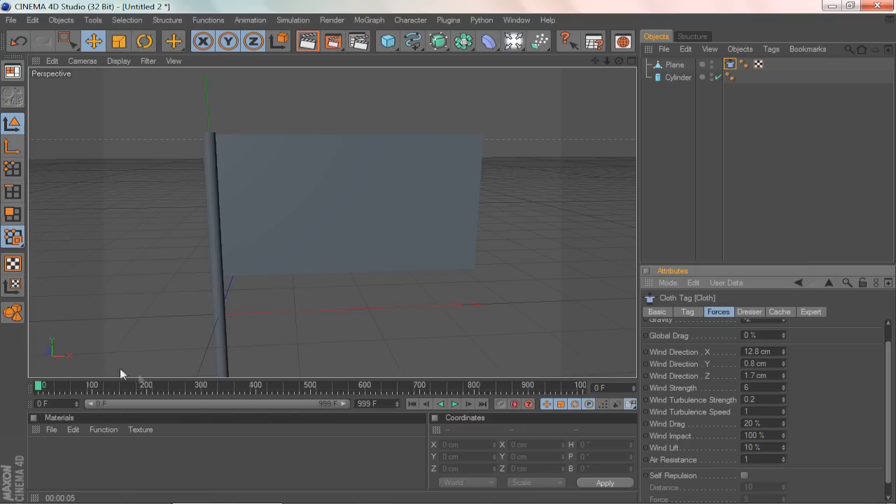
drag(40, 385, 63, 385)
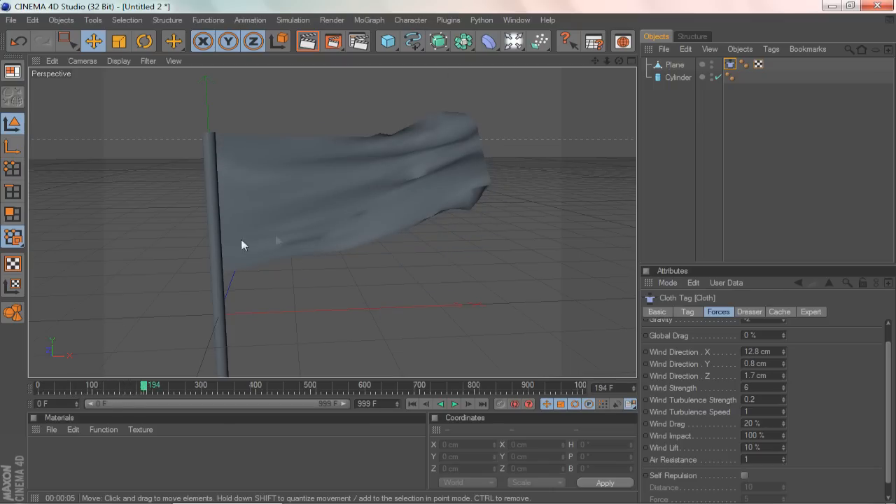
At frame 194, select the Cylinder pole, then the flag Plane to show its attributes.
click(673, 64)
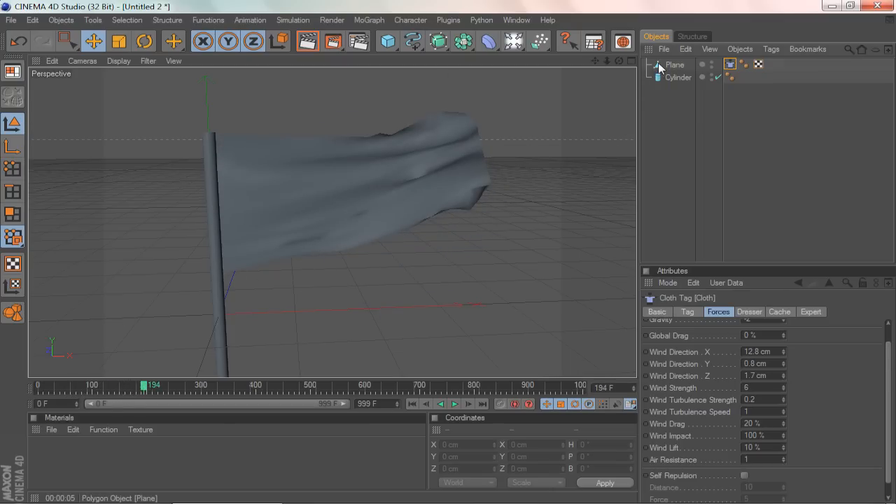
click(678, 77)
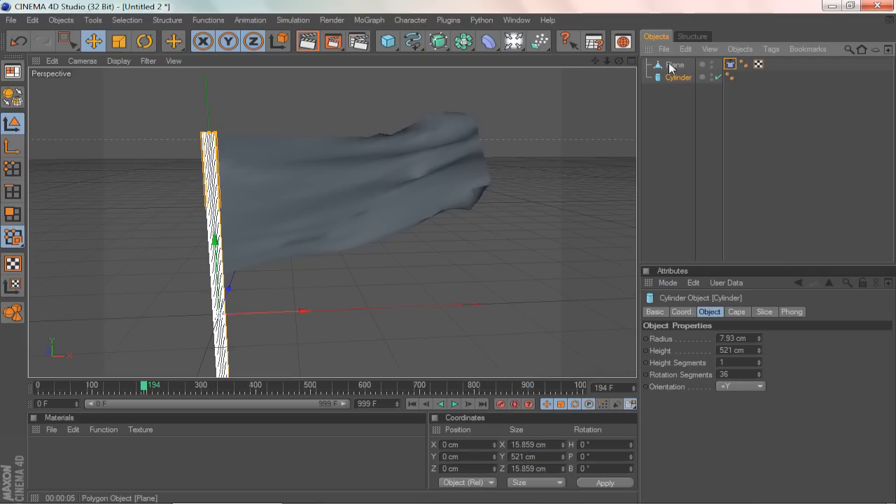
click(676, 64)
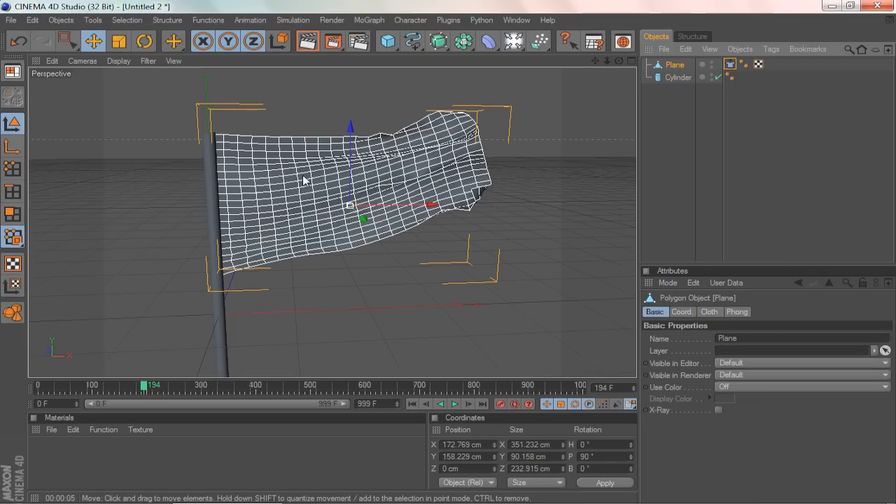
mouse_move(392, 201)
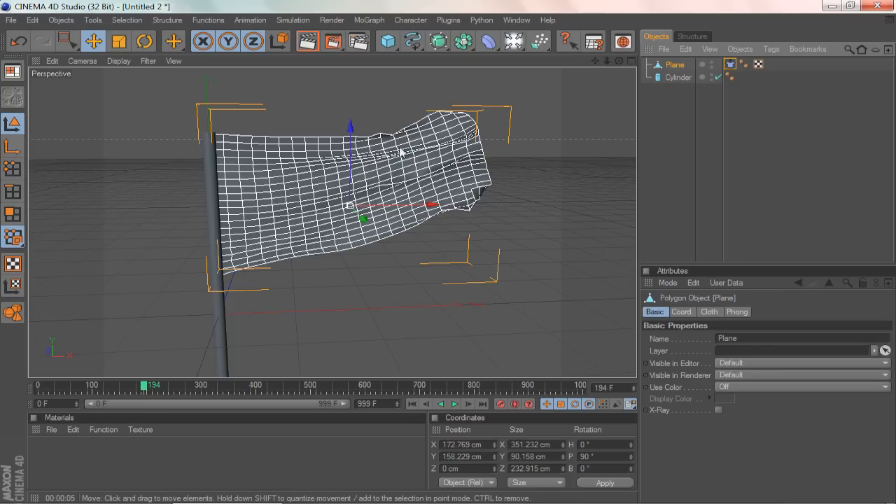
mouse_move(434, 149)
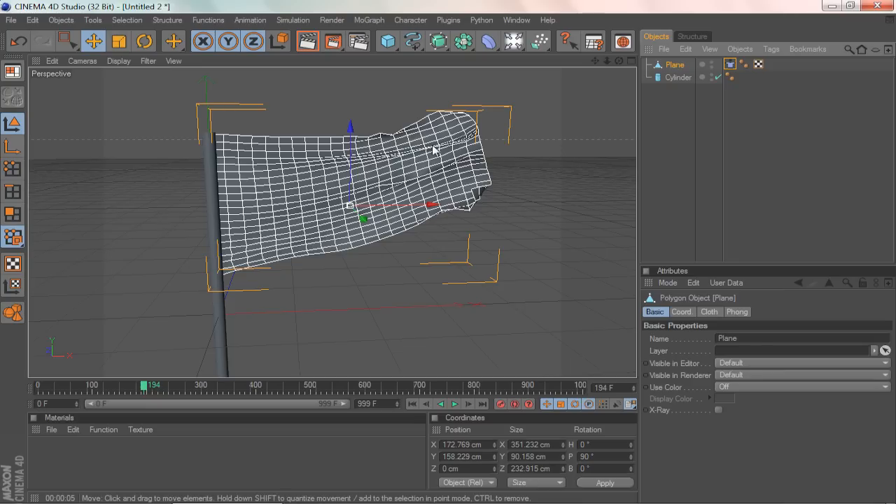
mouse_move(756, 22)
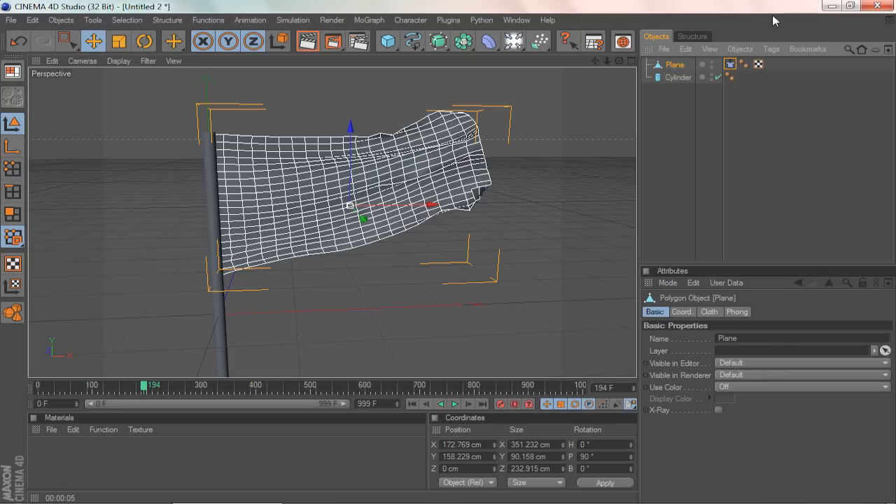